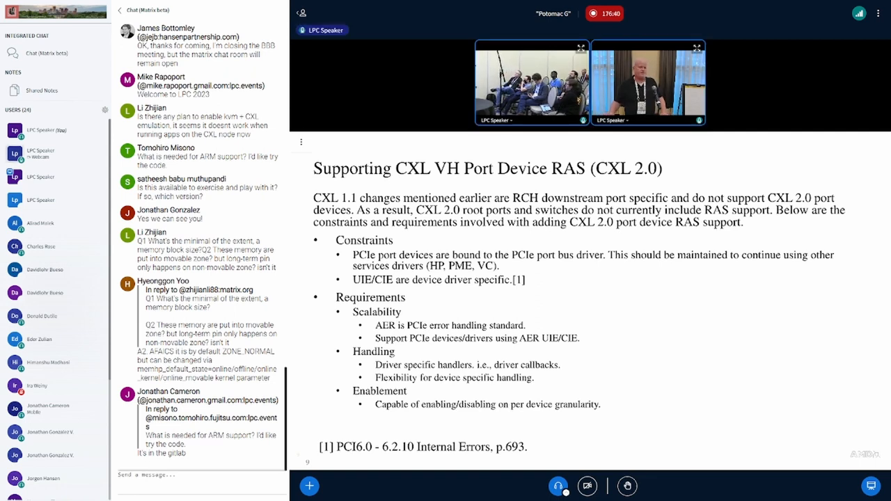
scroll("down", 3)
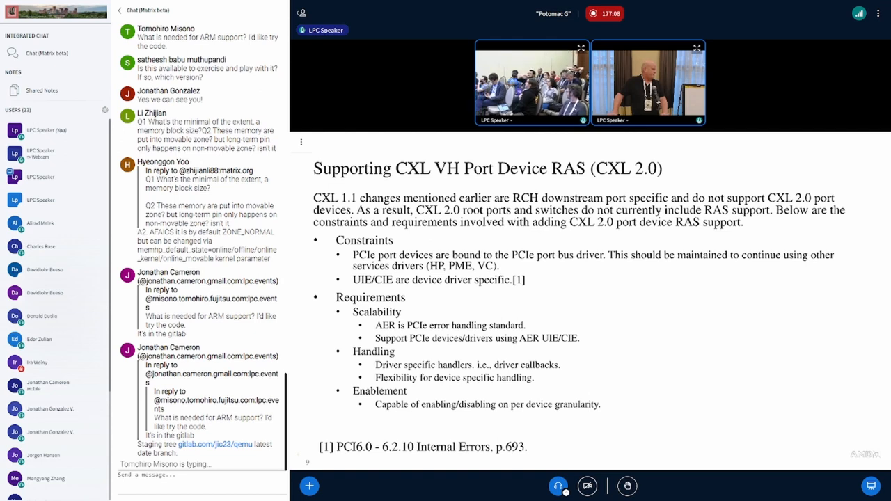
scroll("down", 3)
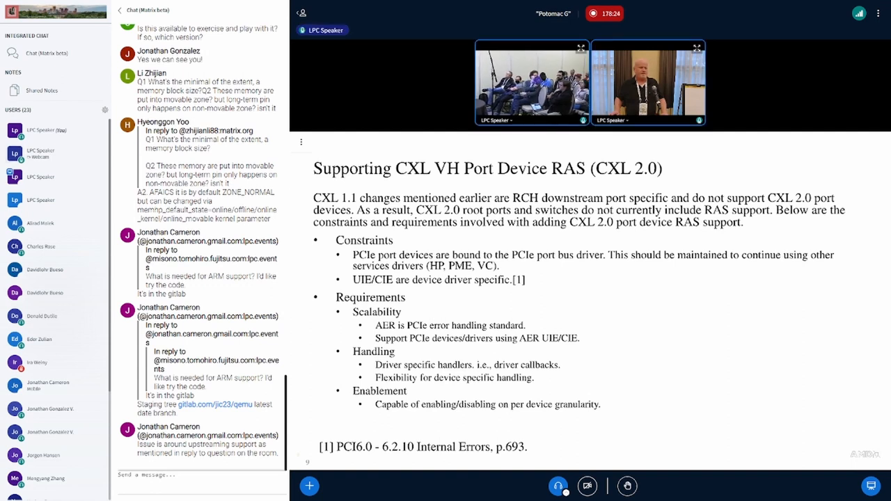
scroll("down", 3)
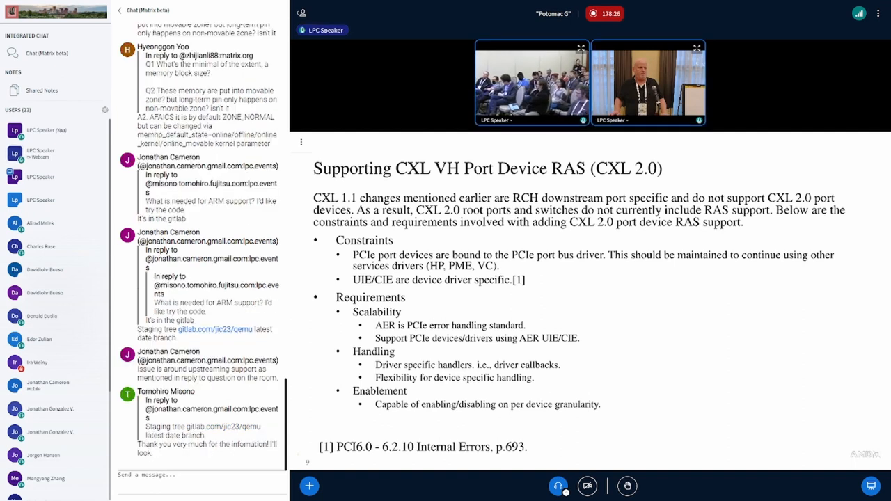